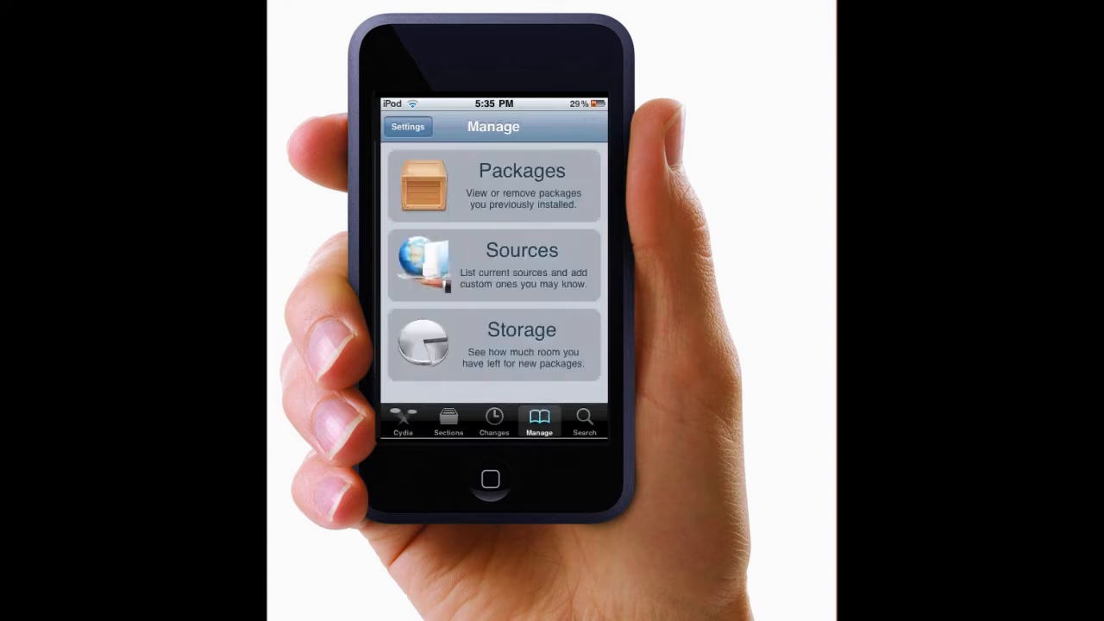
- Show Cydia's Sources list in edit mode, listing iphone.org.hk and Hackulo.us repositories
{"action": "left_click", "coordinate": [494, 264]}
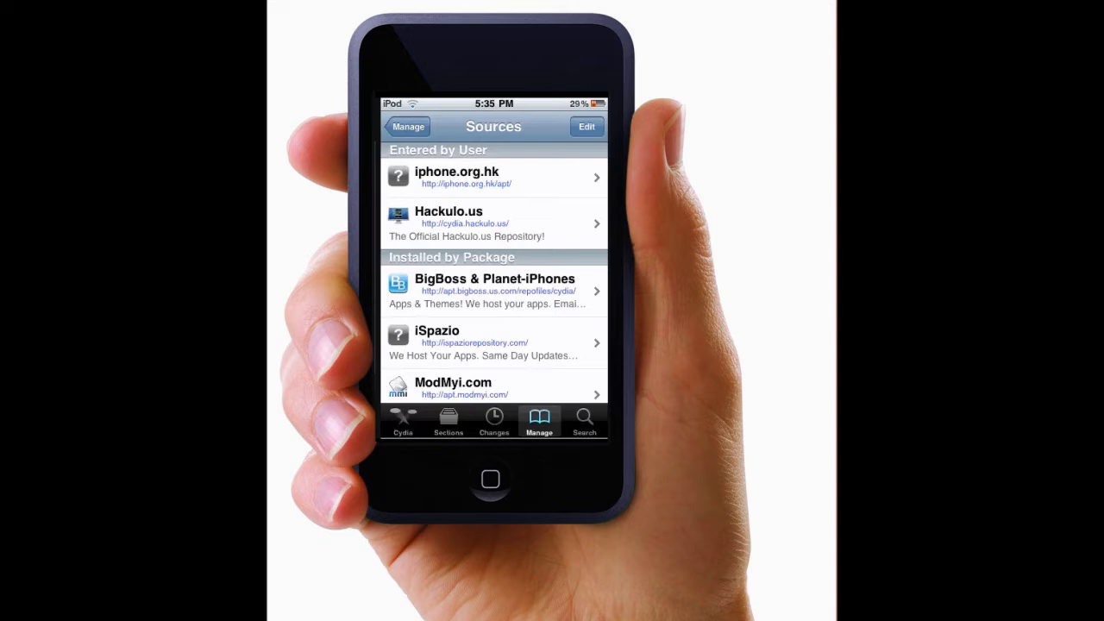
{"action": "left_click", "coordinate": [586, 128]}
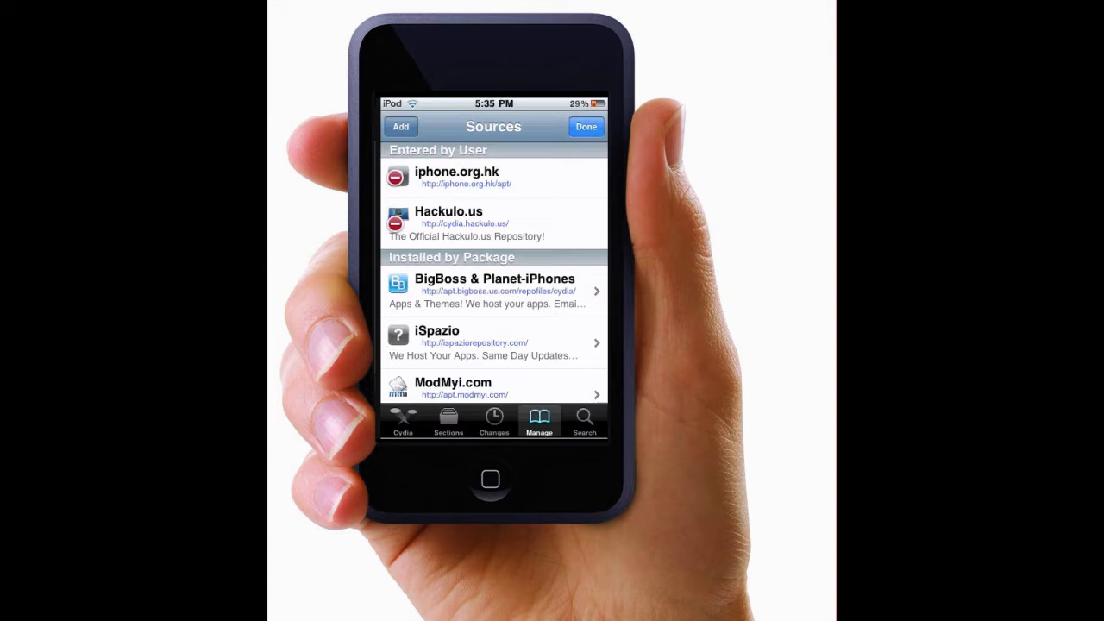
{"action": "left_click", "coordinate": [400, 128]}
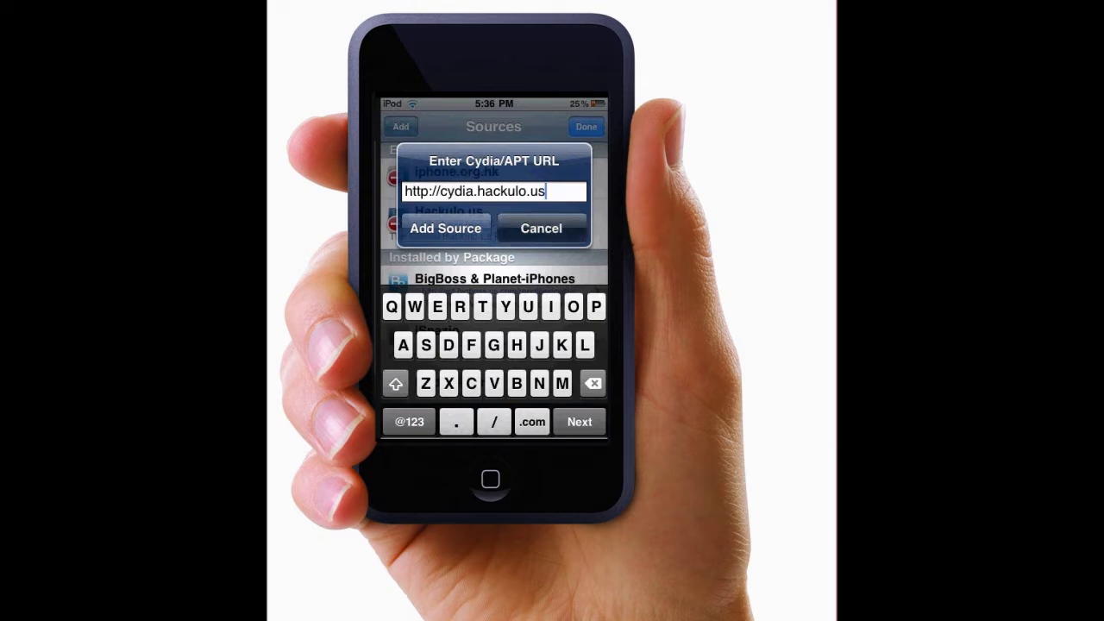
{"action": "left_click", "coordinate": [445, 228]}
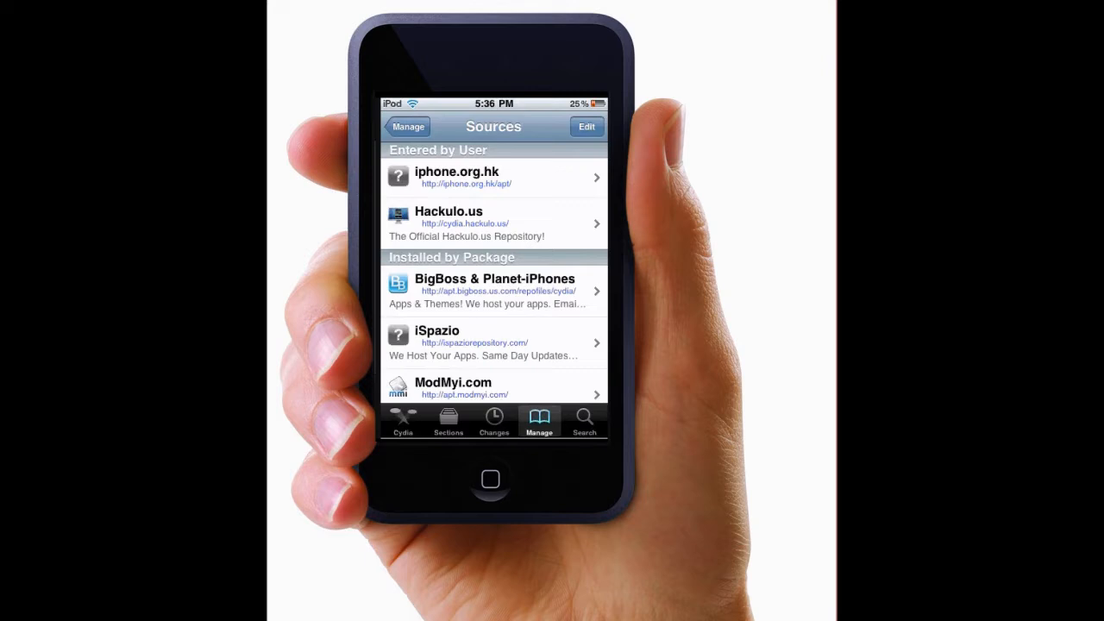
- Search Cydia's packages for Installous so it can be installed and launched
{"action": "left_click", "coordinate": [585, 421]}
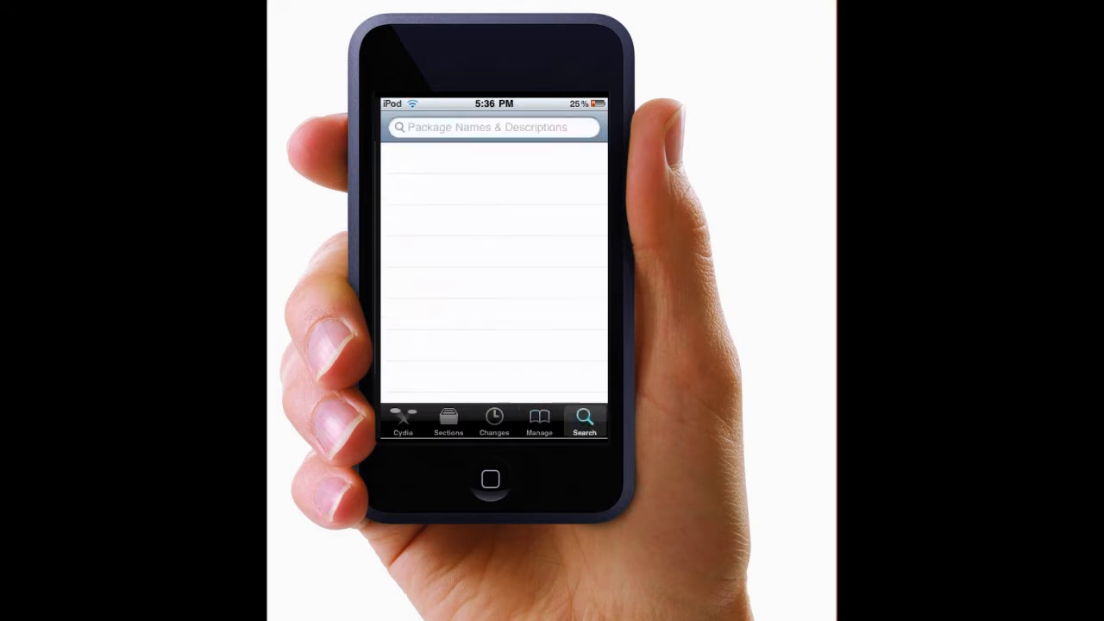
{"action": "left_click", "coordinate": [494, 128]}
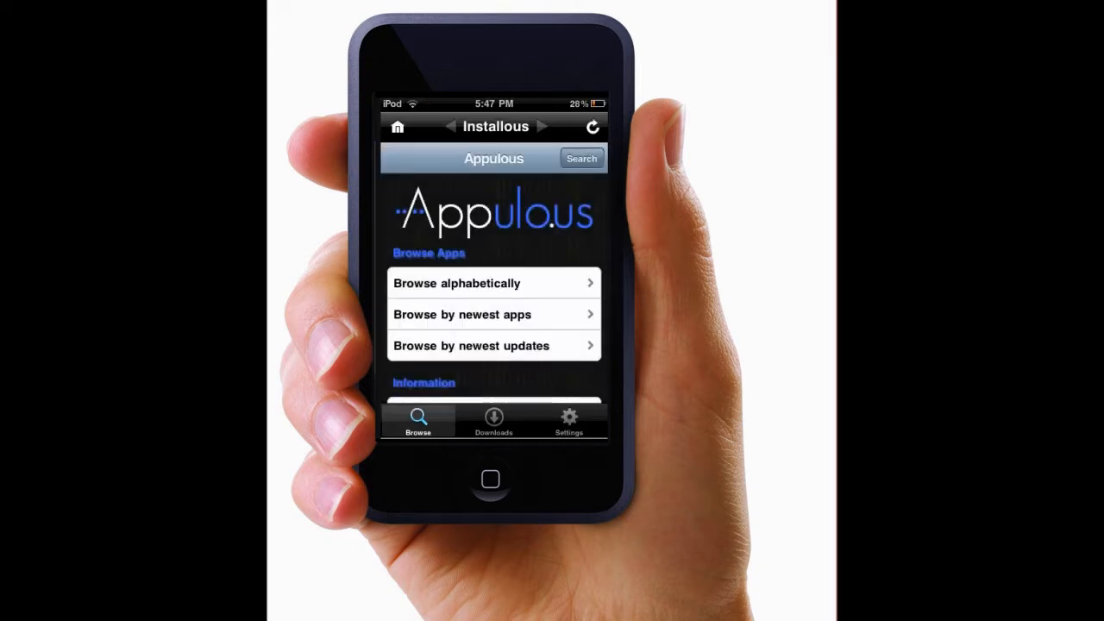
- Start an Installous catalogue search that lists FIFA titles and Keepy Uppy
{"action": "left_click", "coordinate": [580, 159]}
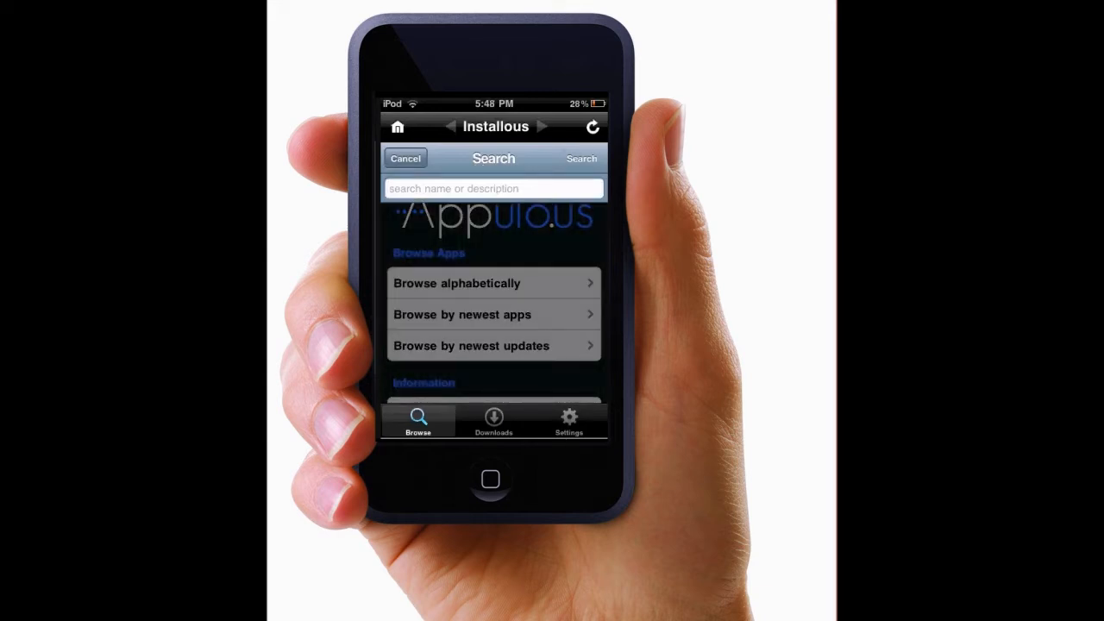
{"action": "left_click", "coordinate": [494, 188]}
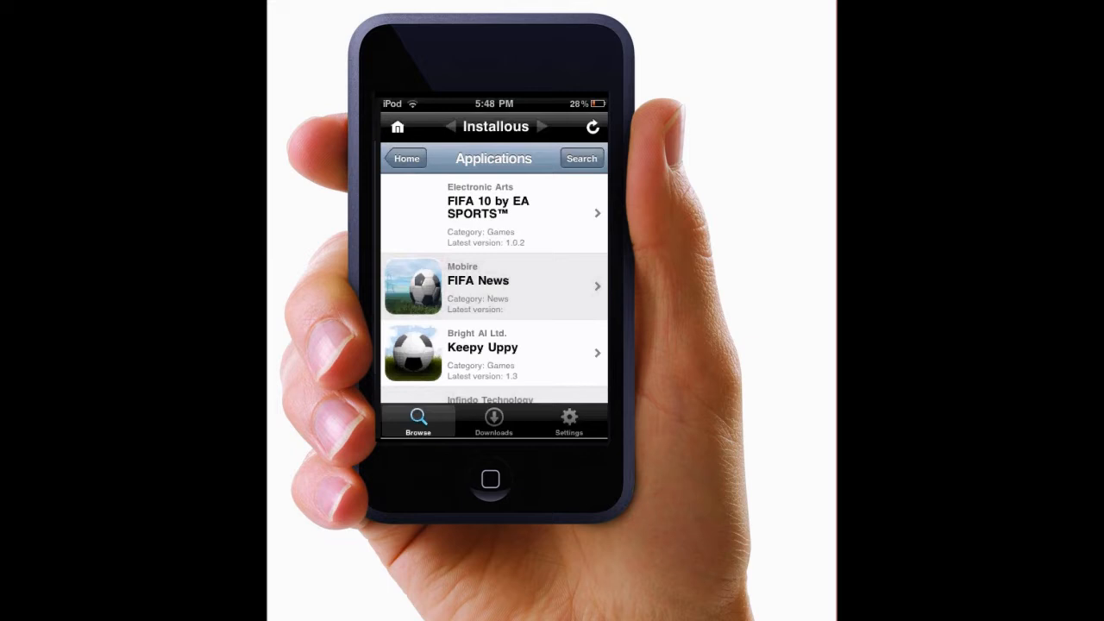
{"action": "left_click", "coordinate": [494, 214]}
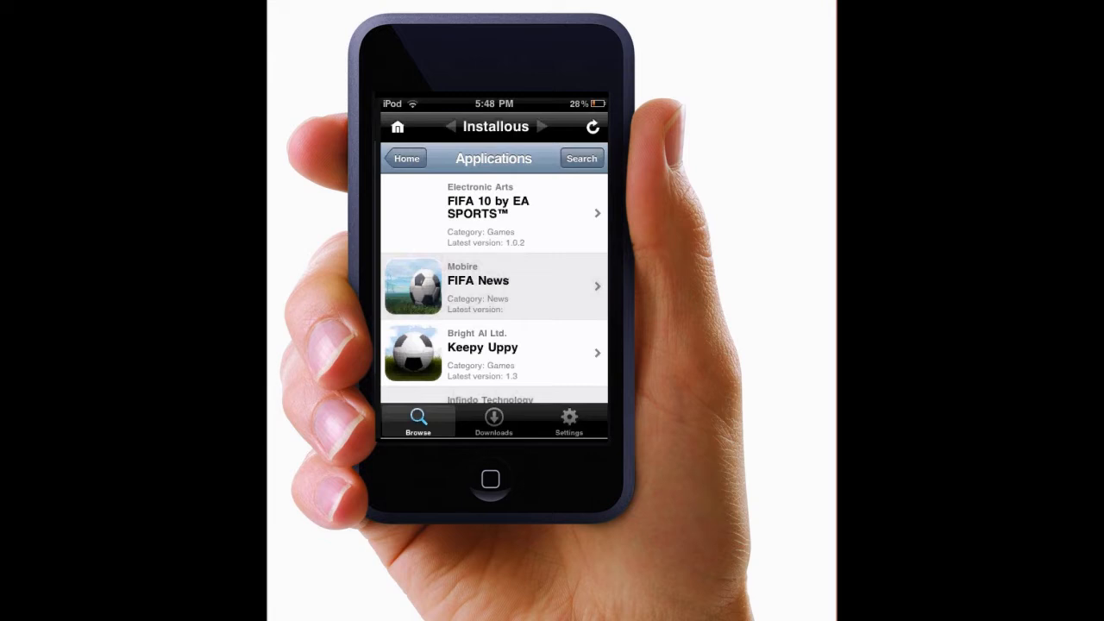
{"action": "scroll", "scroll_direction": "down", "scroll_amount": 3}
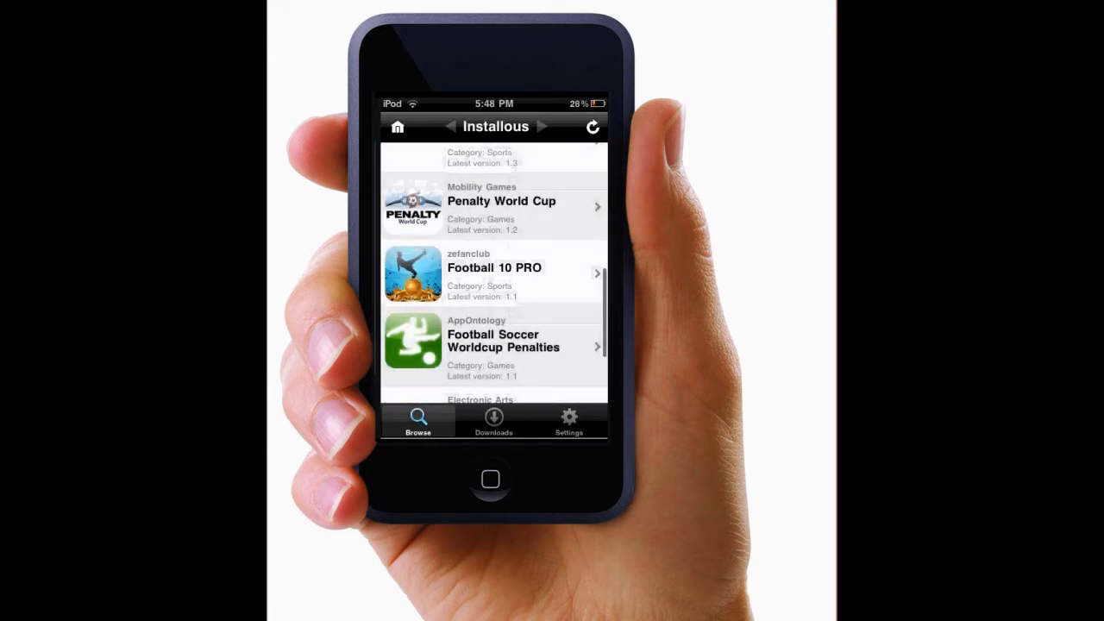
{"action": "scroll", "scroll_direction": "down", "scroll_amount": 3}
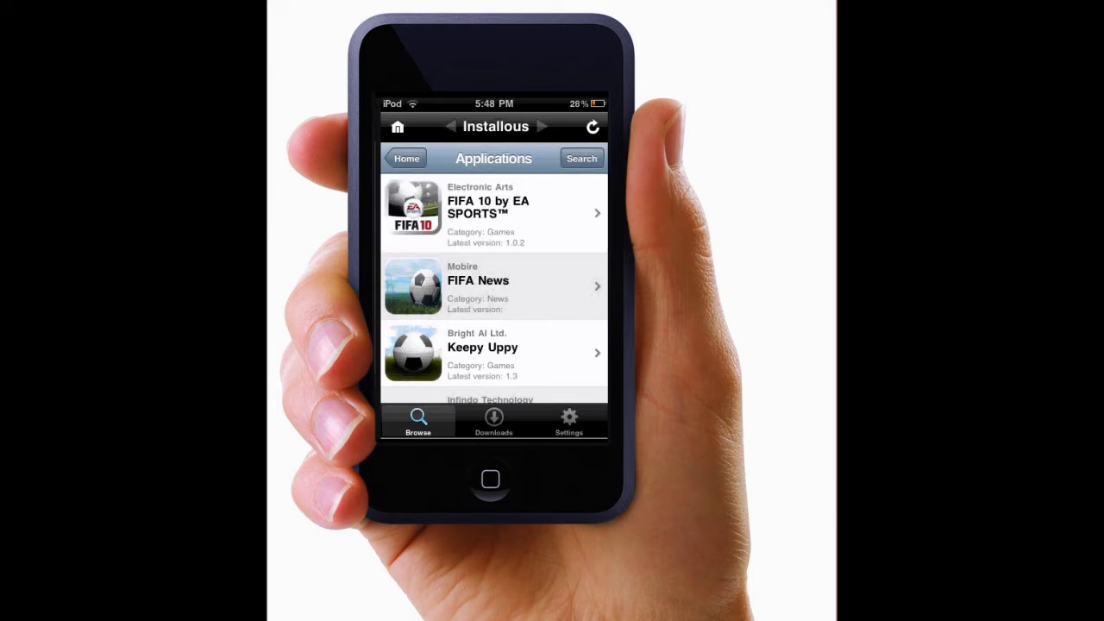
{"action": "left_click", "coordinate": [493, 214]}
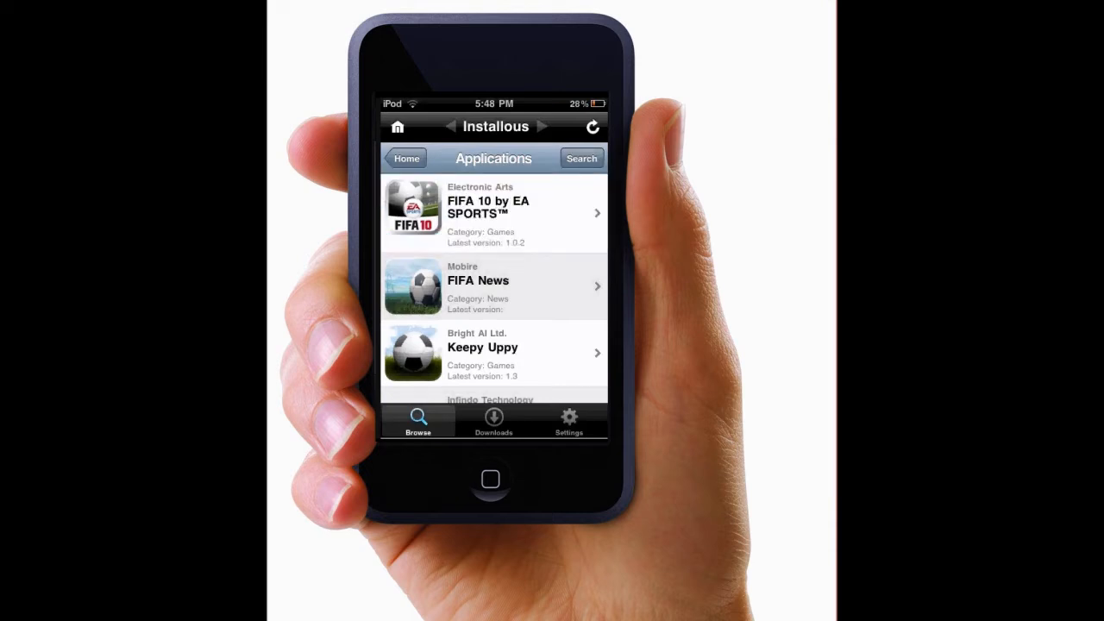
{"action": "left_click", "coordinate": [493, 214]}
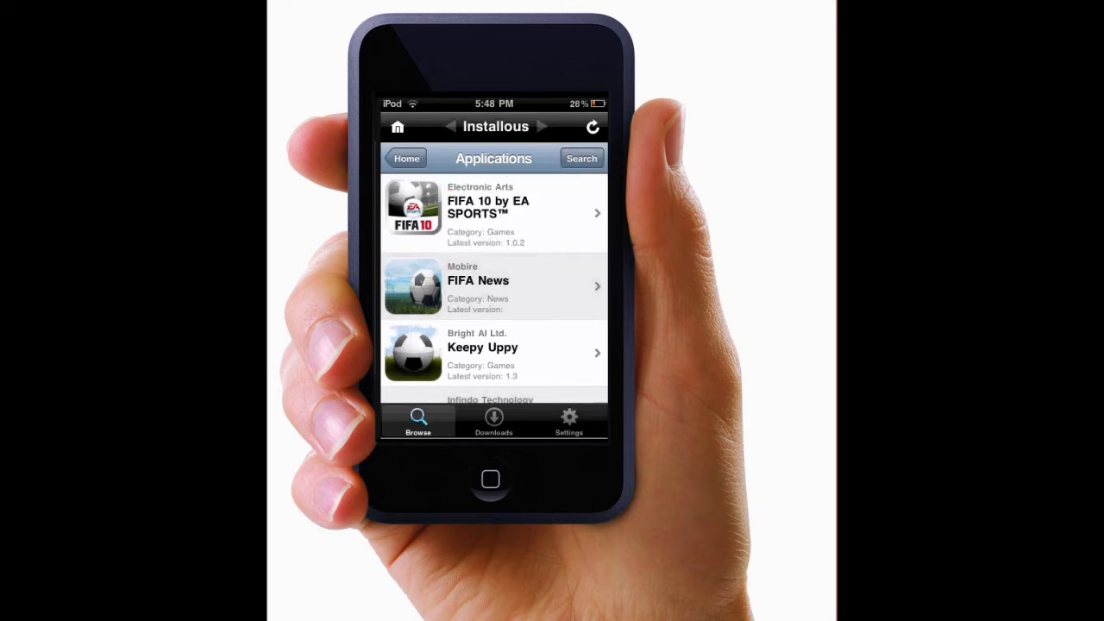
{"action": "left_click", "coordinate": [493, 352]}
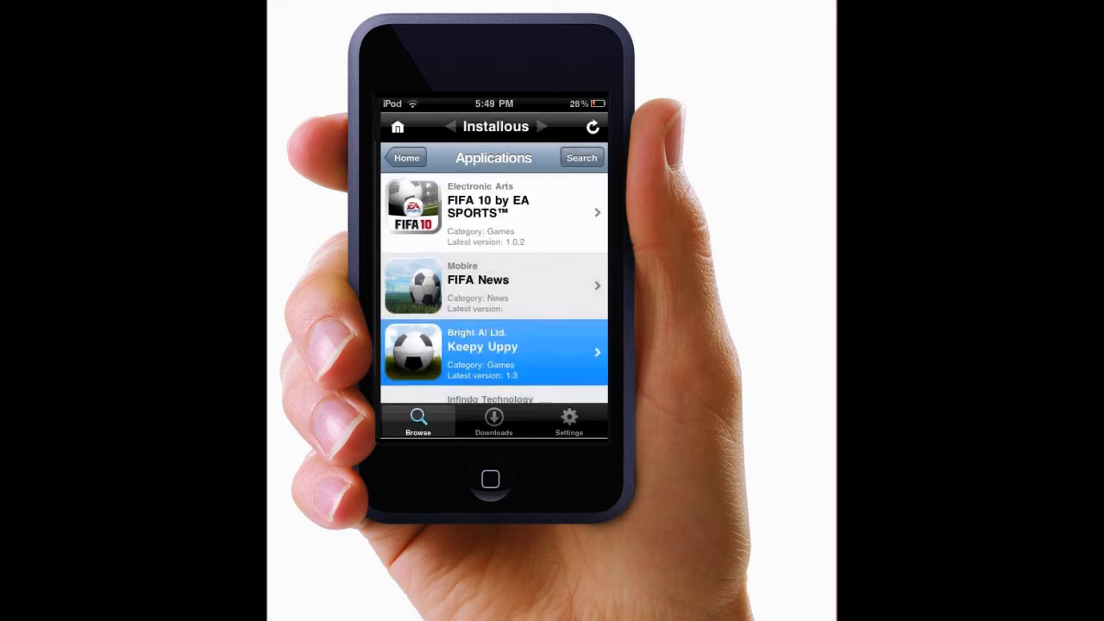
- Go from Keepy Uppy's details to its AppScene download page with verification code
{"action": "left_click", "coordinate": [493, 352]}
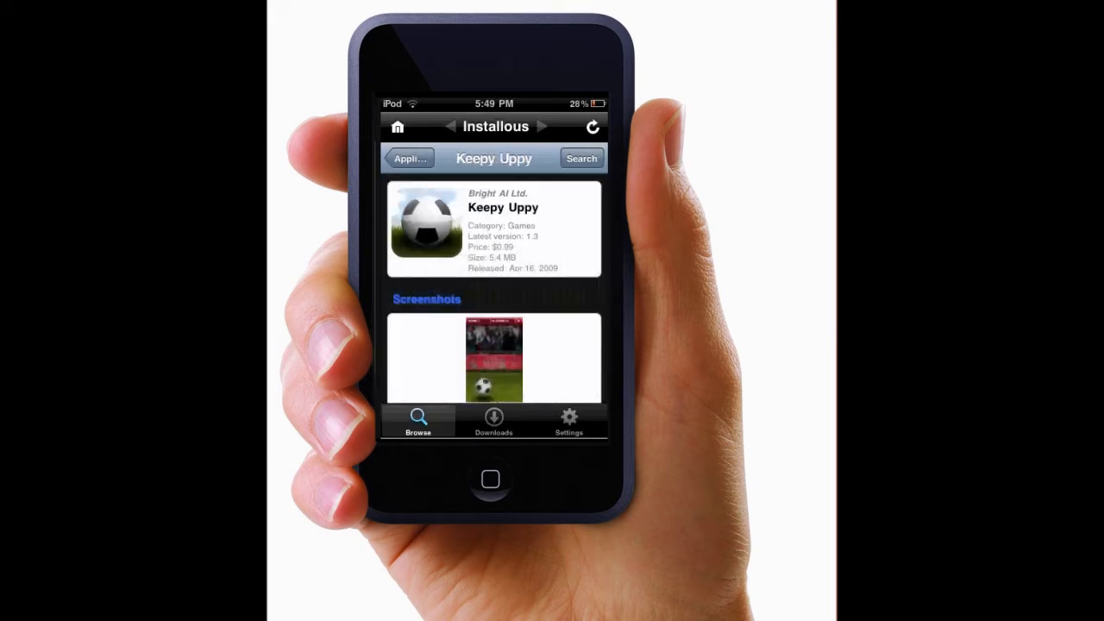
{"action": "scroll", "scroll_direction": "down", "scroll_amount": 3}
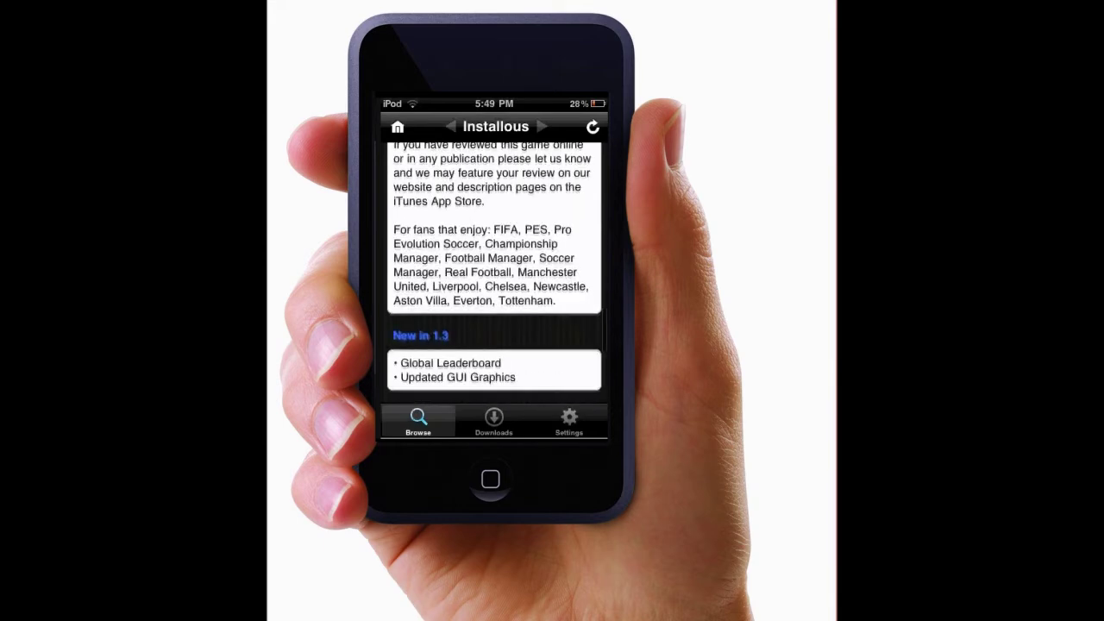
{"action": "scroll", "scroll_direction": "down", "scroll_amount": 3}
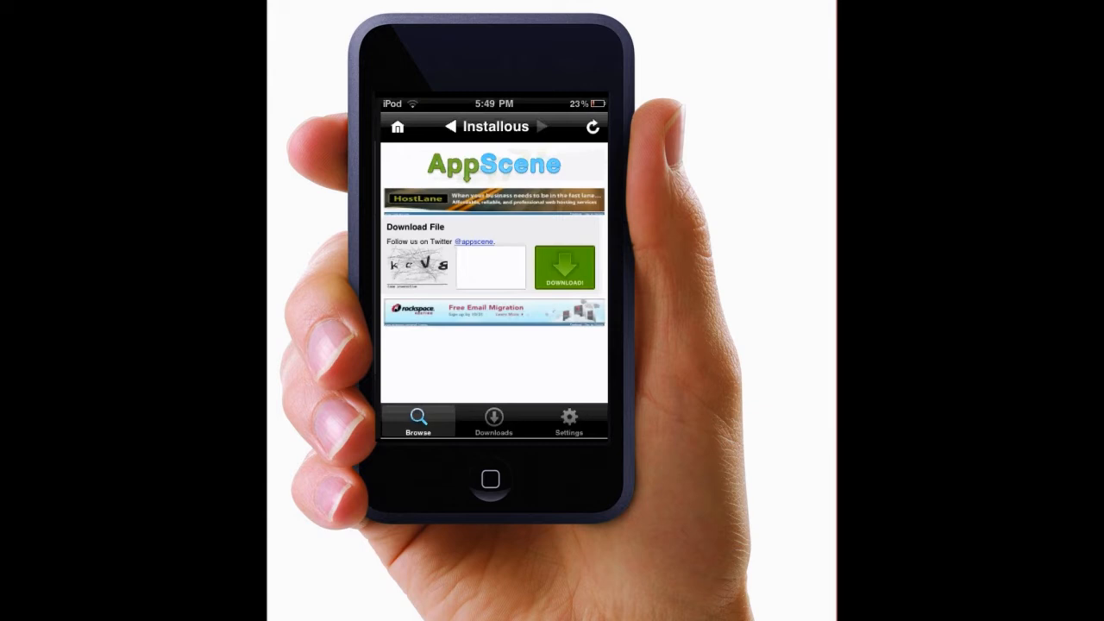
- Enter the captcha code, submit it, and start downloading Keepy+Uppy+1.3-AlecB.ipa
{"action": "left_click", "coordinate": [490, 266]}
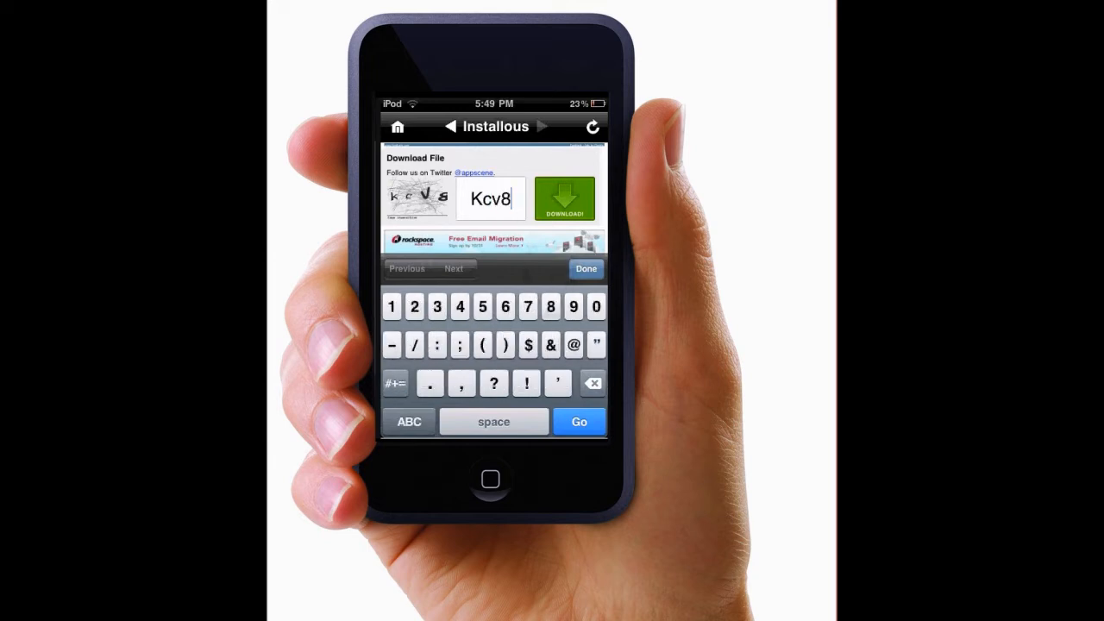
{"action": "left_click", "coordinate": [586, 269]}
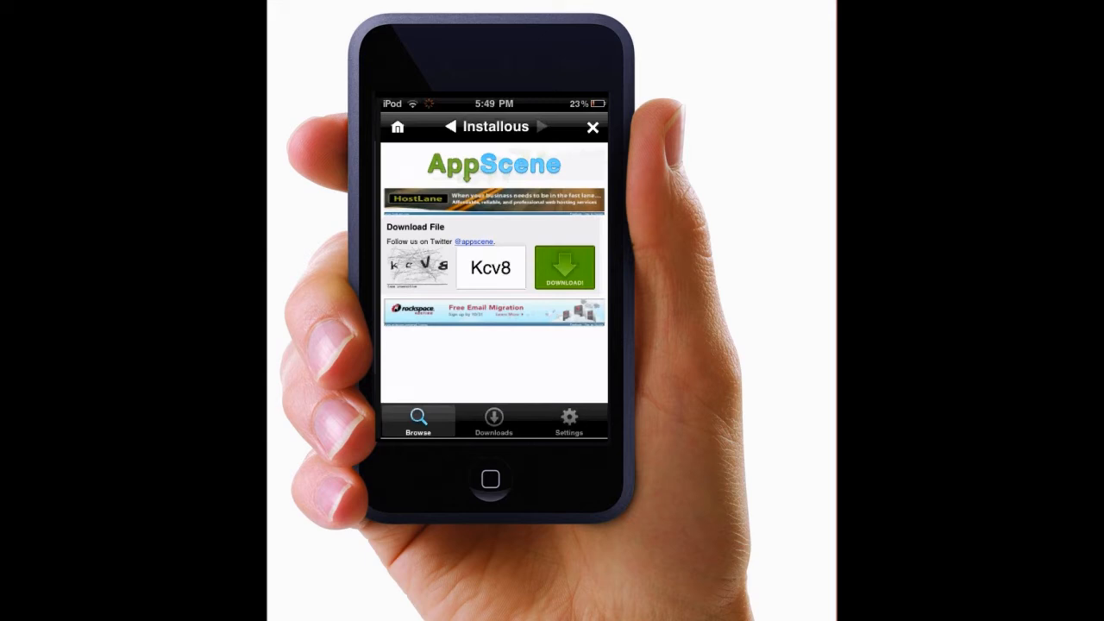
{"action": "left_click", "coordinate": [566, 268]}
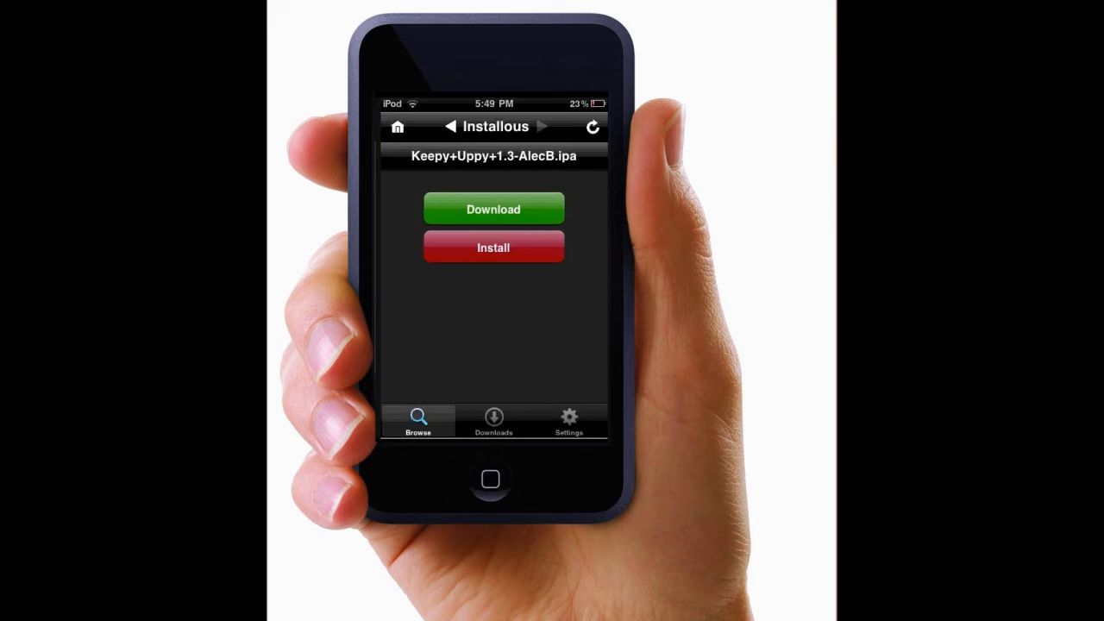
{"action": "left_click", "coordinate": [494, 209]}
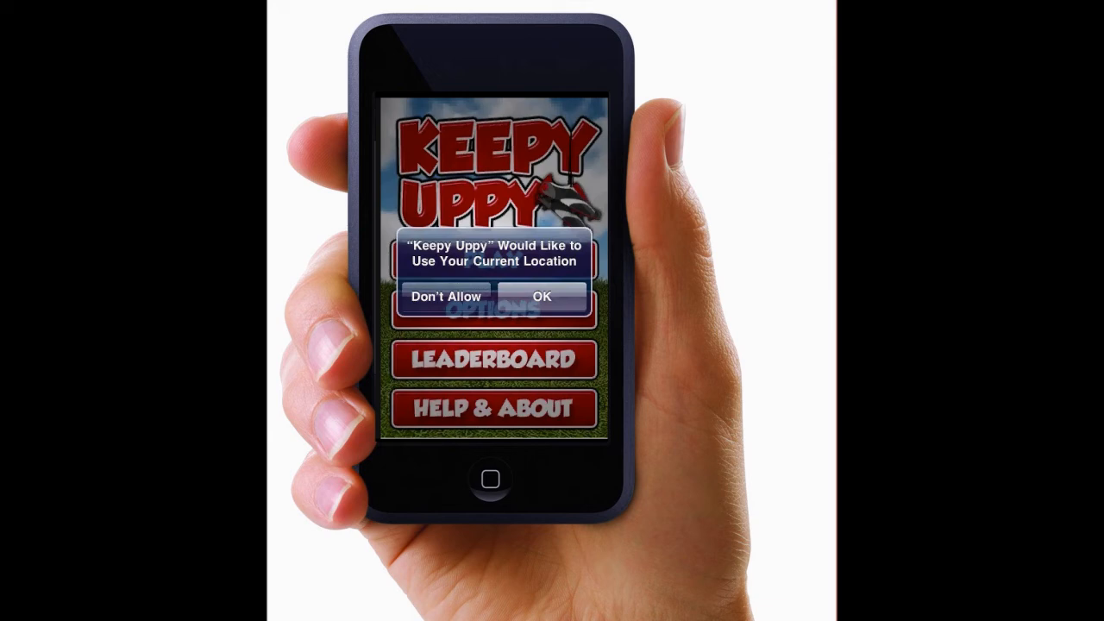
- Dismiss Keepy Uppy's location prompt, start a match, then quit and confirm leaving it
{"action": "left_click", "coordinate": [542, 297]}
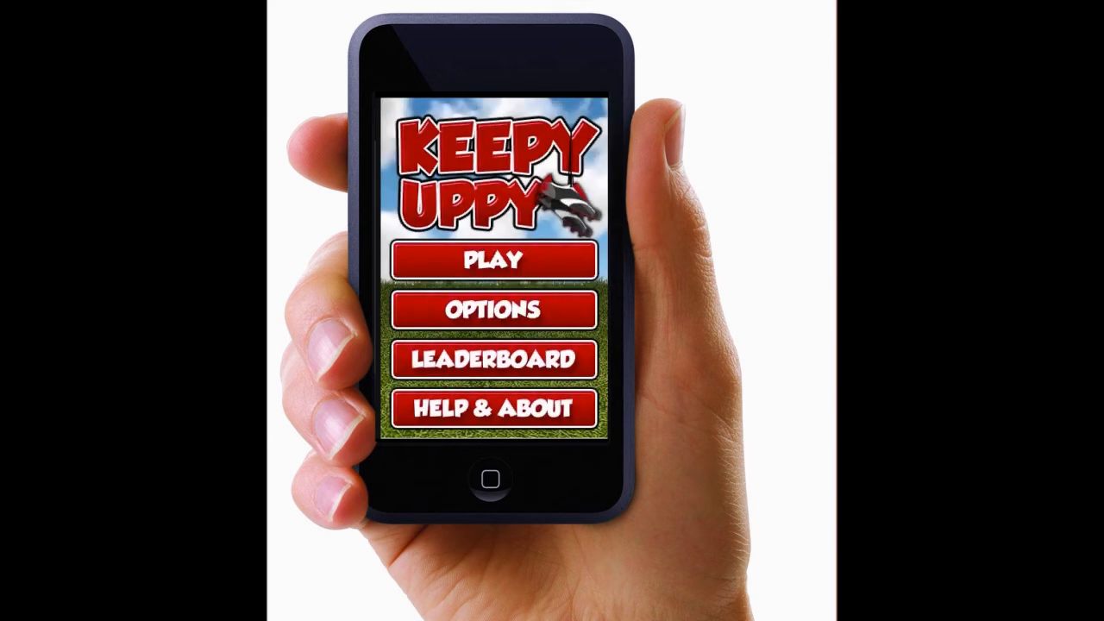
{"action": "left_click", "coordinate": [490, 259]}
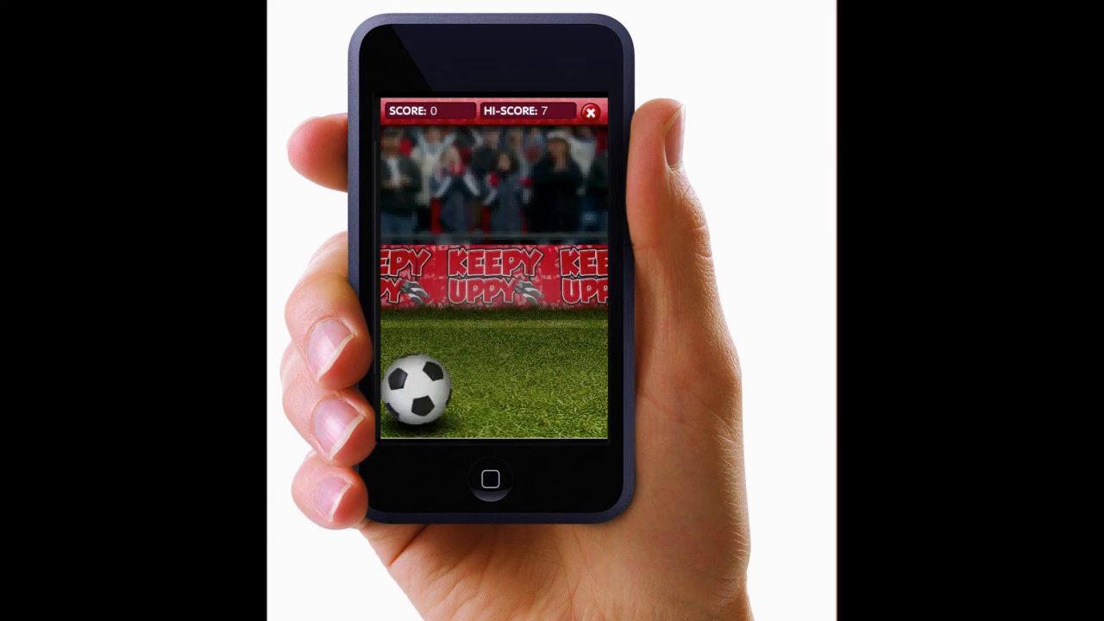
{"action": "left_click", "coordinate": [590, 114]}
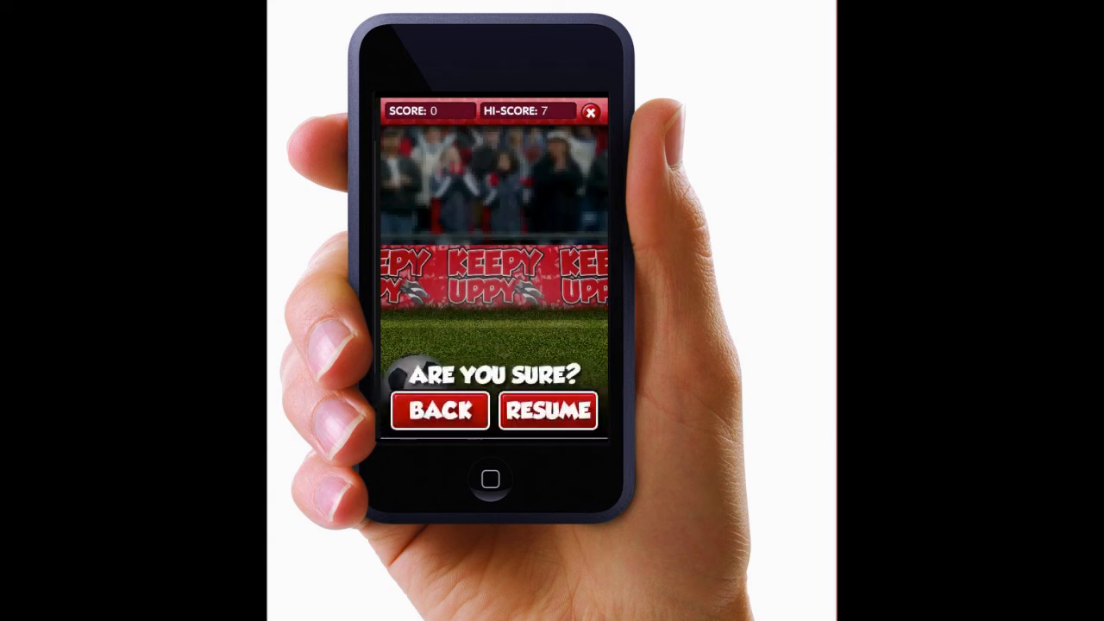
{"action": "left_click", "coordinate": [440, 411]}
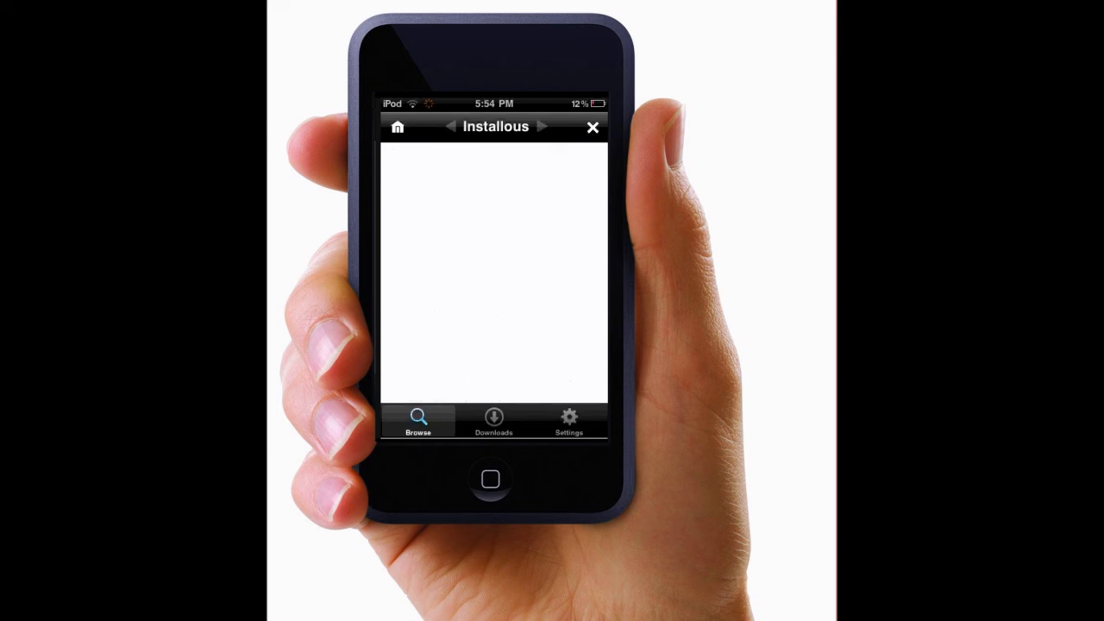
- Check the Downloads list shows Keepy+Uppy+1.3-AlecB, then return to the home screen
{"action": "left_click", "coordinate": [494, 419]}
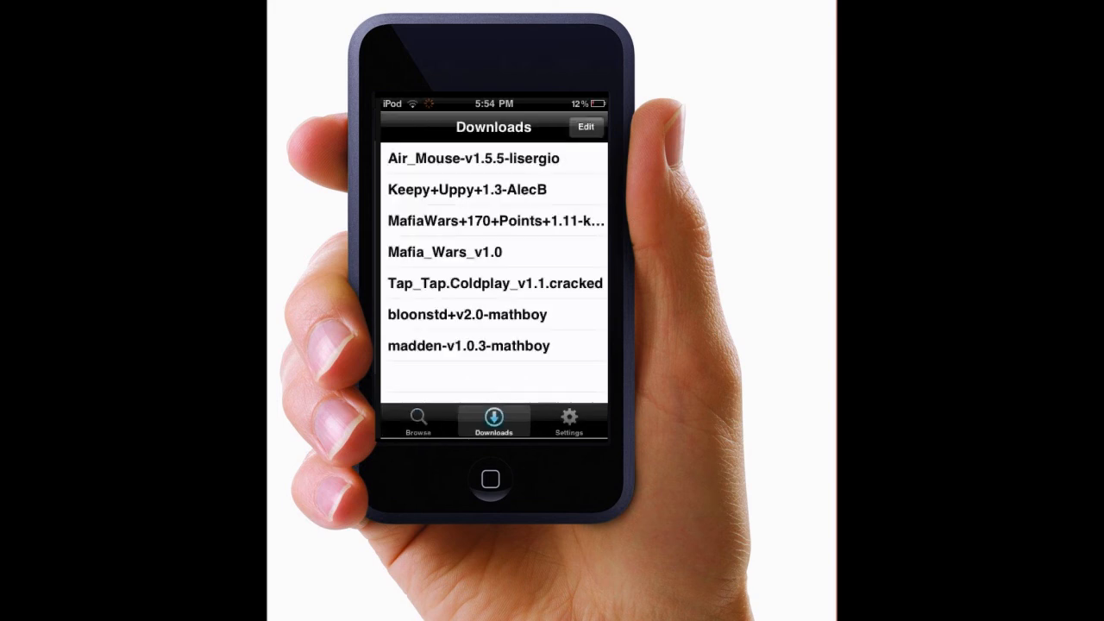
{"action": "left_click", "coordinate": [490, 188]}
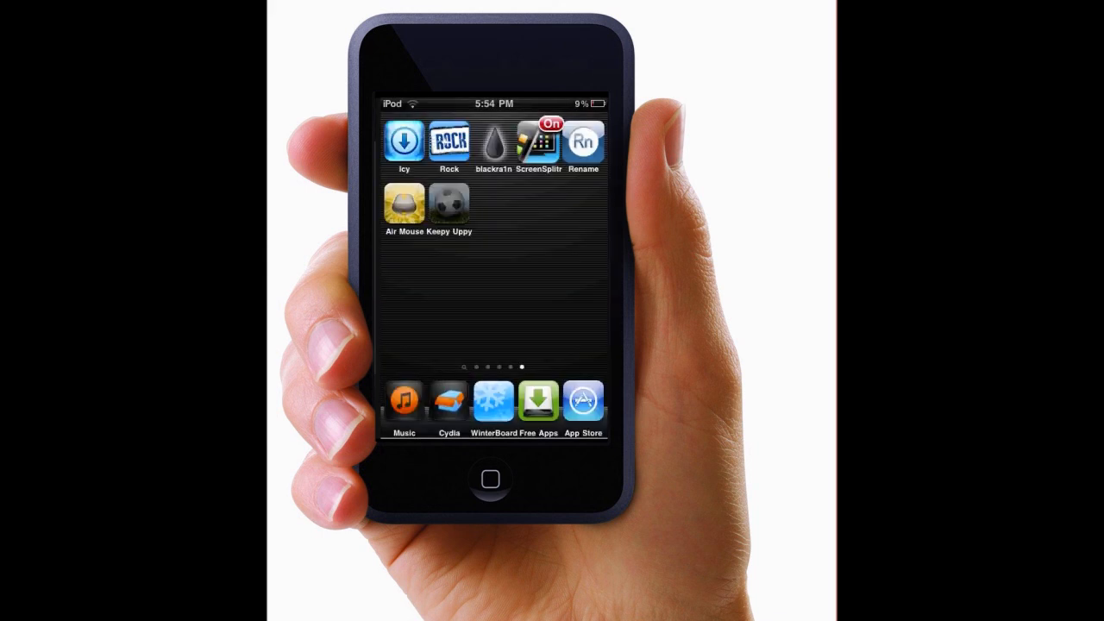
- Delete the Keepy Uppy app and its data from the home screen
{"action": "left_click", "coordinate": [430, 187]}
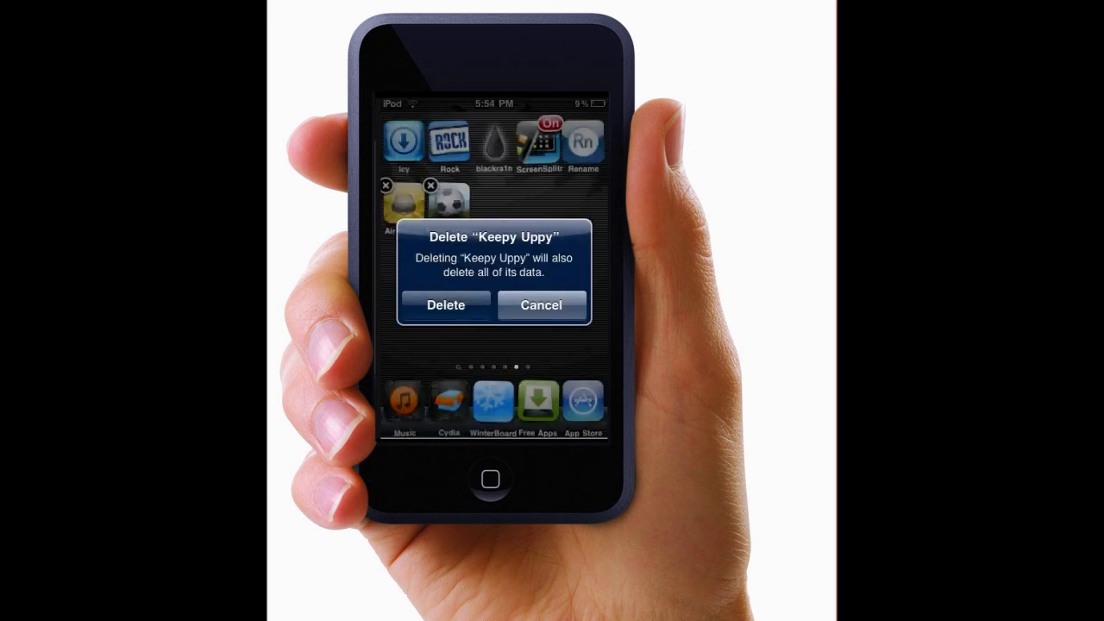
{"action": "left_click", "coordinate": [445, 304]}
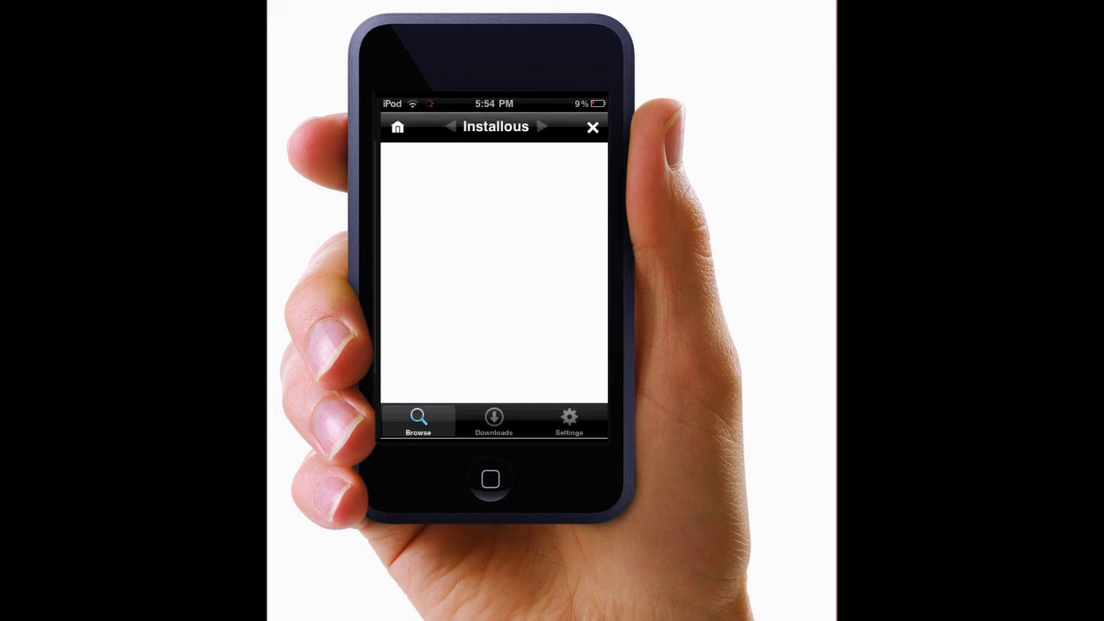
- Bring up the Install/Cancel sheet for the Keepy+Uppy+1.3-AlecB download
{"action": "left_click", "coordinate": [493, 416]}
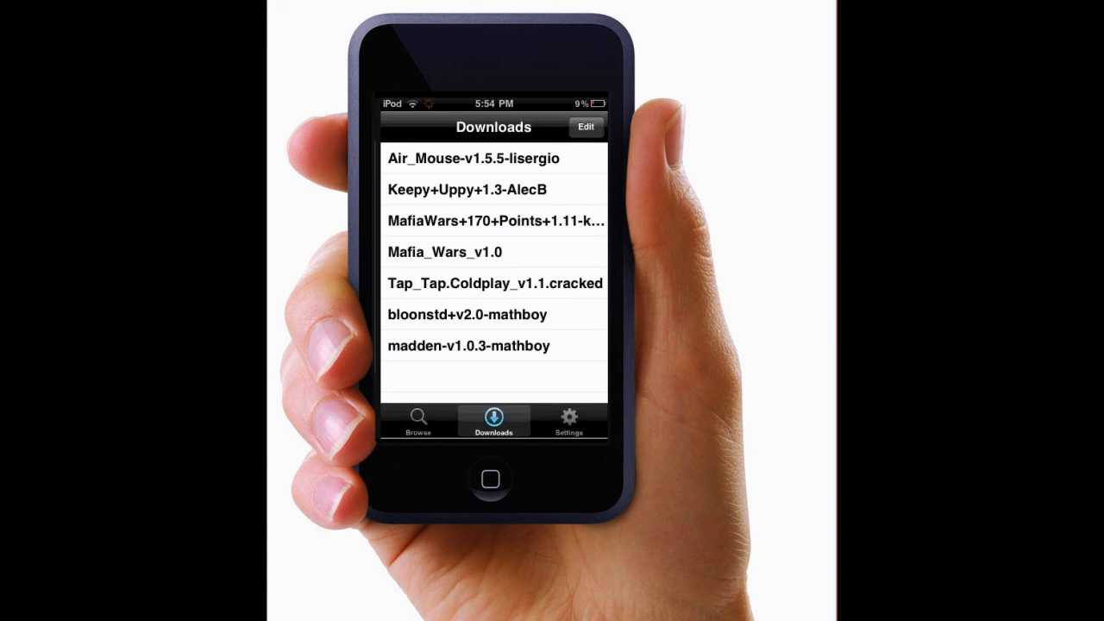
{"action": "left_click", "coordinate": [493, 188]}
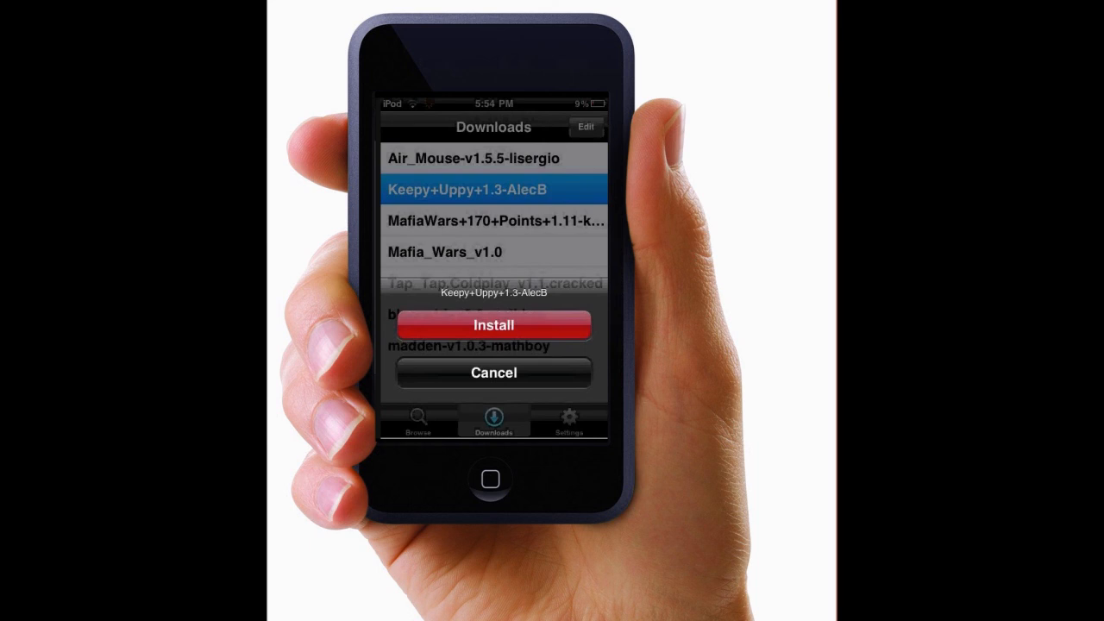